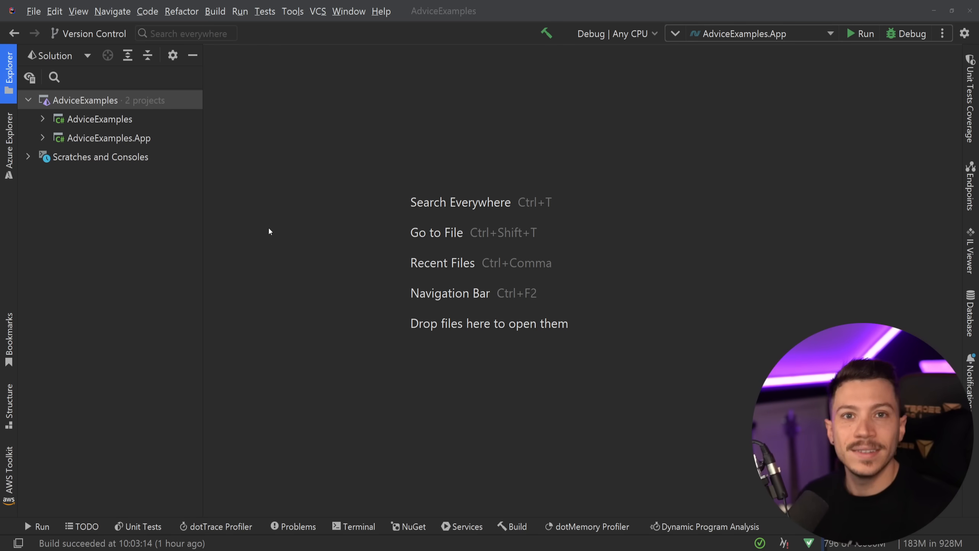
mouse_move(237, 411)
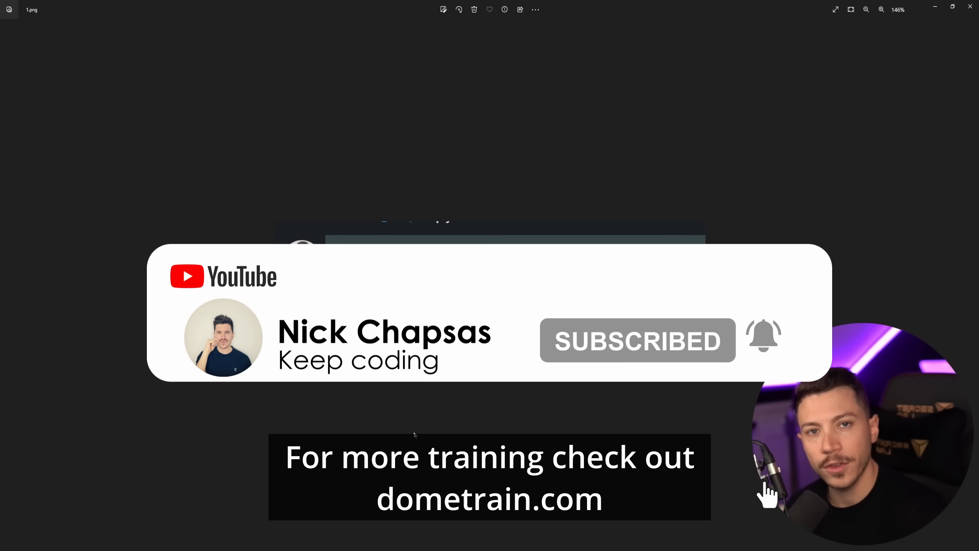
Reset the zoom and advance to 2.png, the reactions tally totalling 83
click(865, 10)
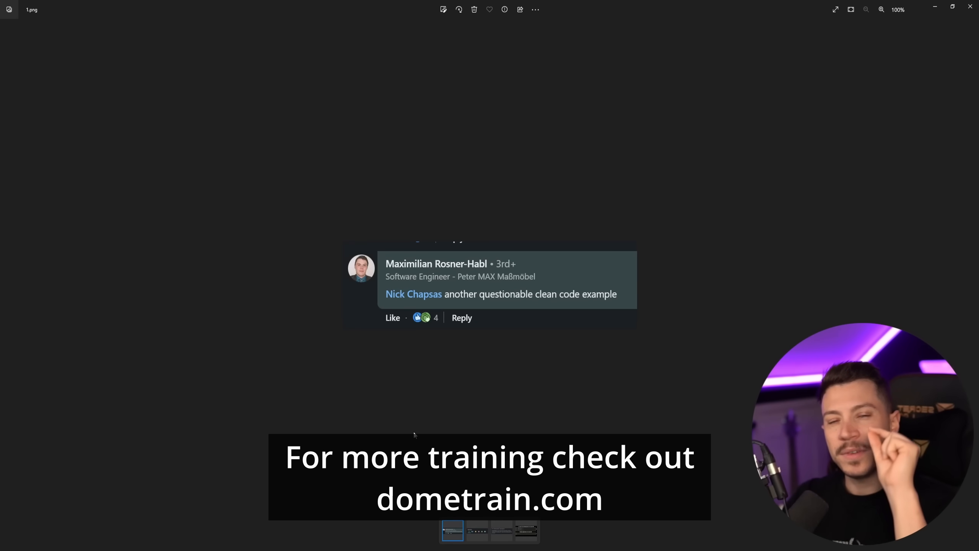
click(475, 530)
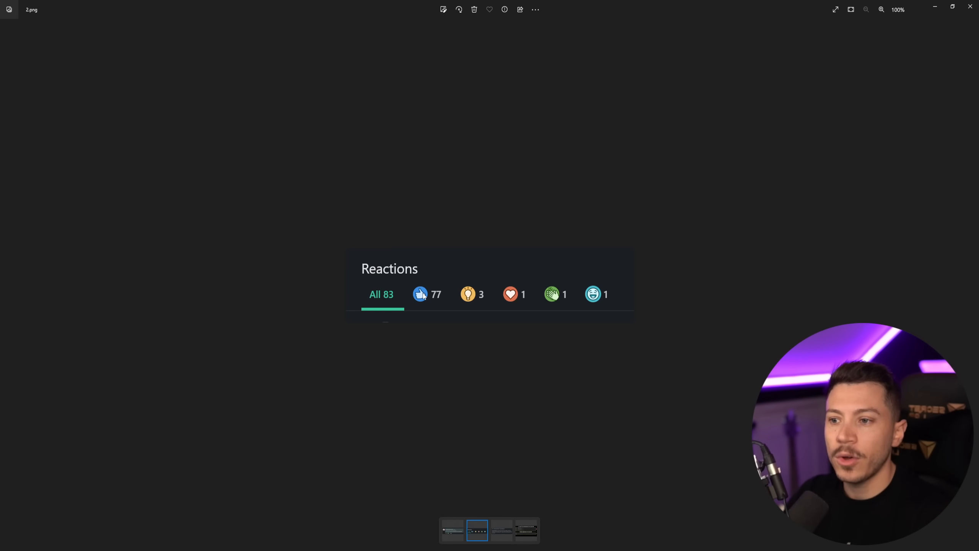
mouse_move(465, 330)
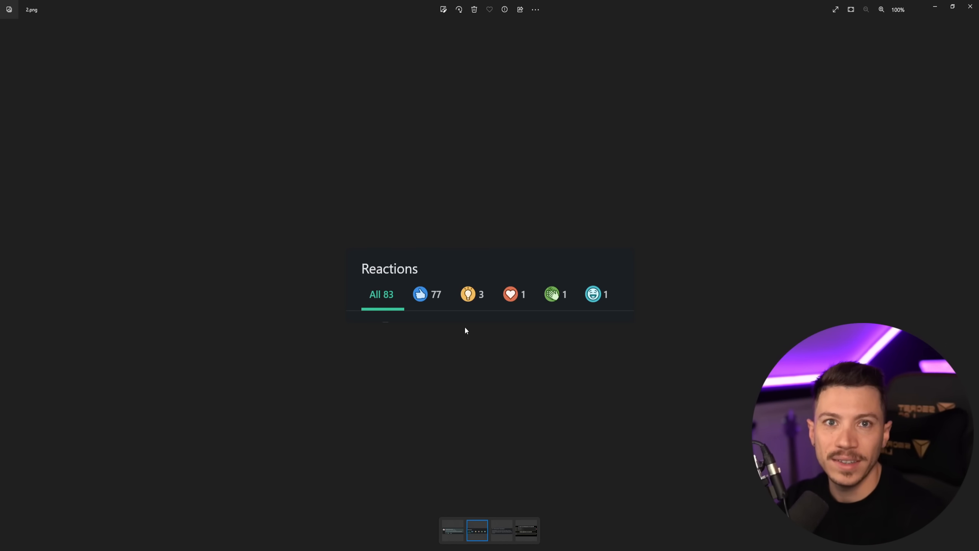
Advance to 3.png, the C# clean code tip on the ternary operator
click(501, 530)
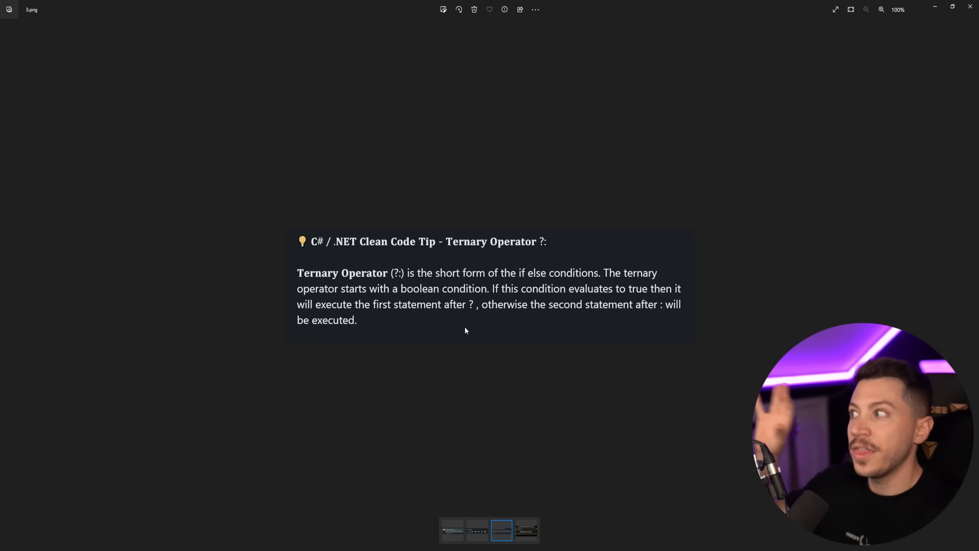
Advance to 4.png comparing if/else-if/else with a ternary operator version
click(525, 530)
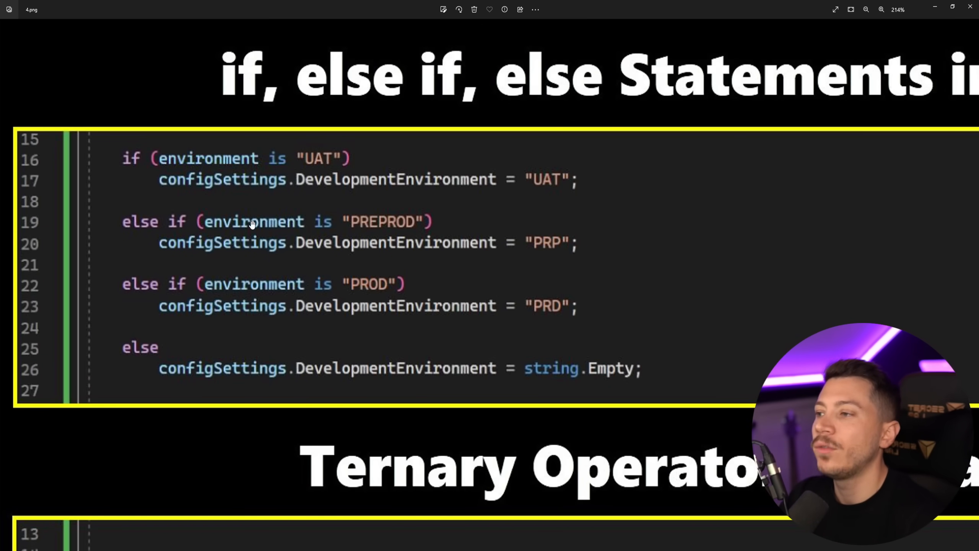
mouse_move(161, 301)
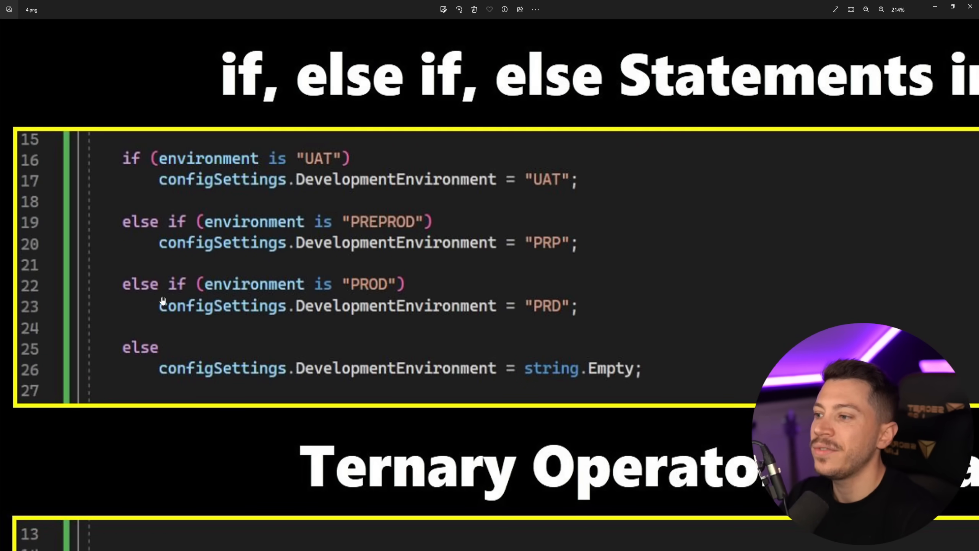
mouse_move(177, 350)
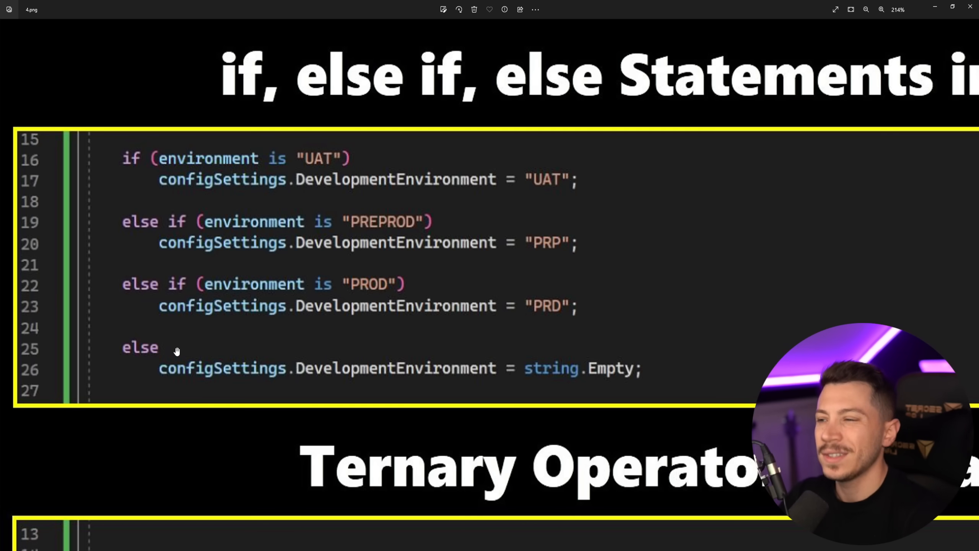
mouse_move(268, 161)
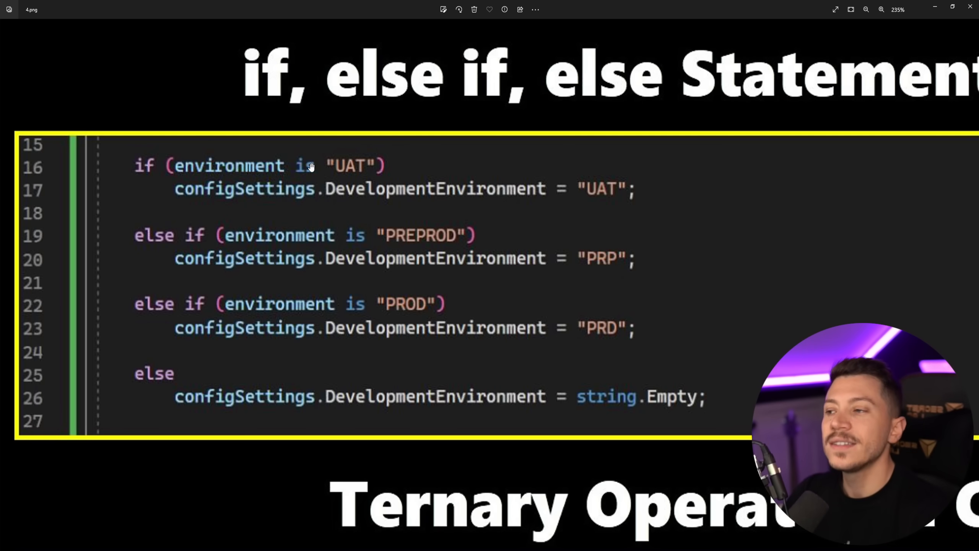
mouse_move(196, 316)
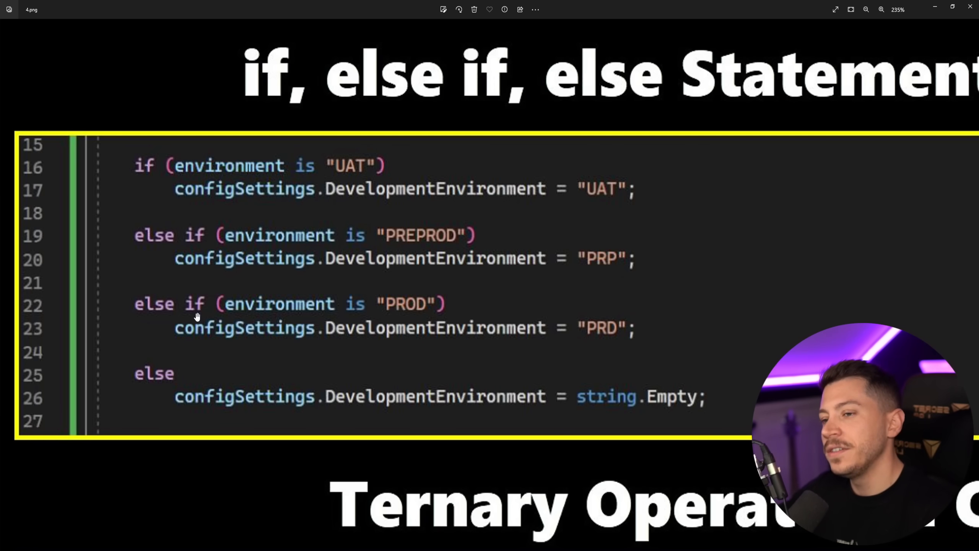
mouse_move(192, 281)
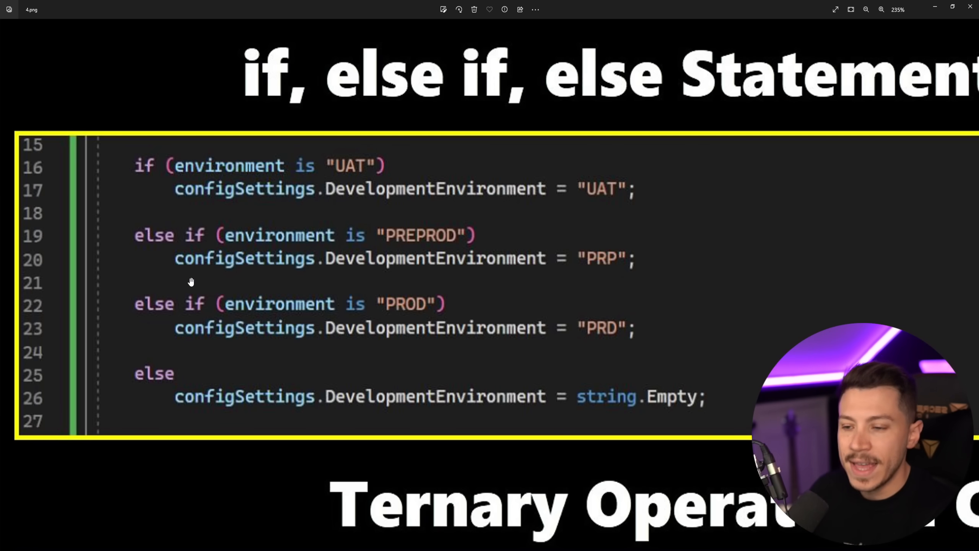
mouse_move(191, 295)
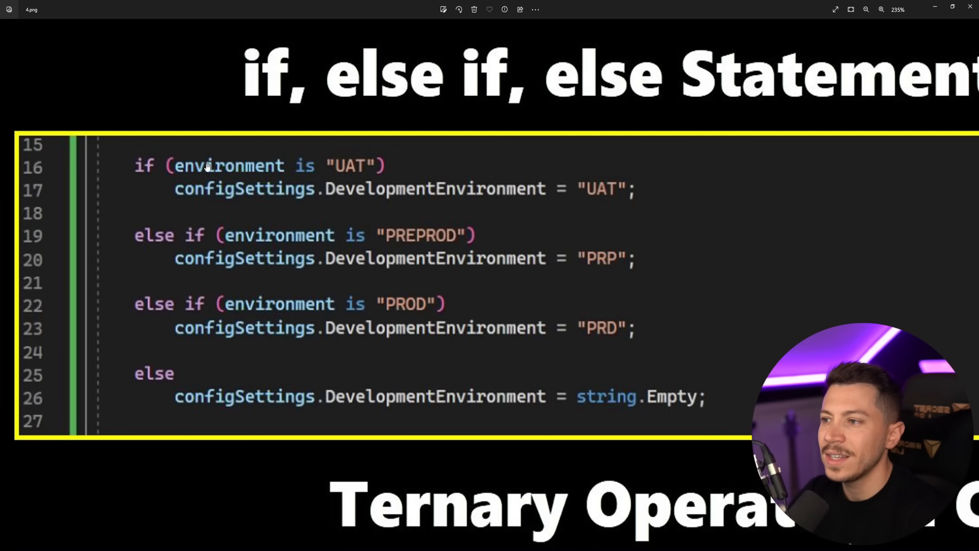
mouse_move(538, 194)
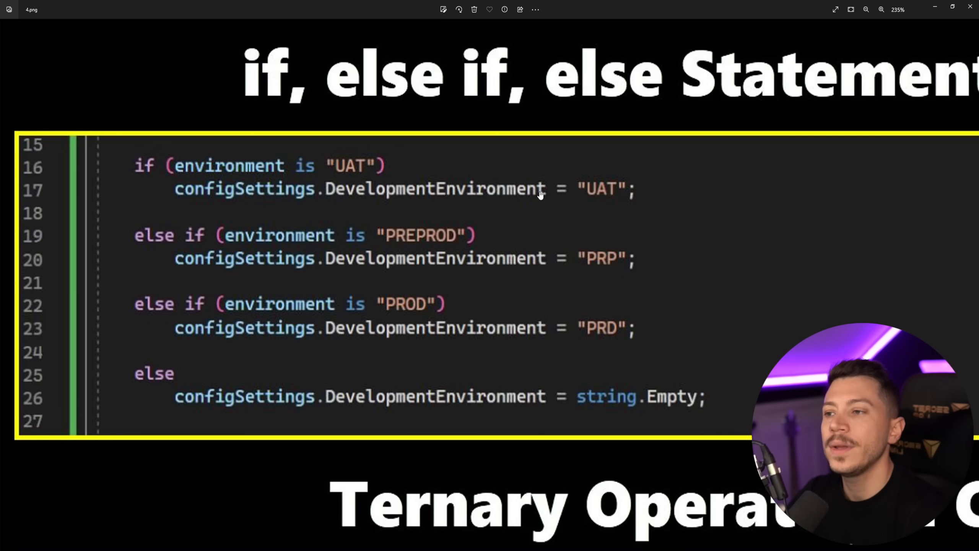
mouse_move(404, 238)
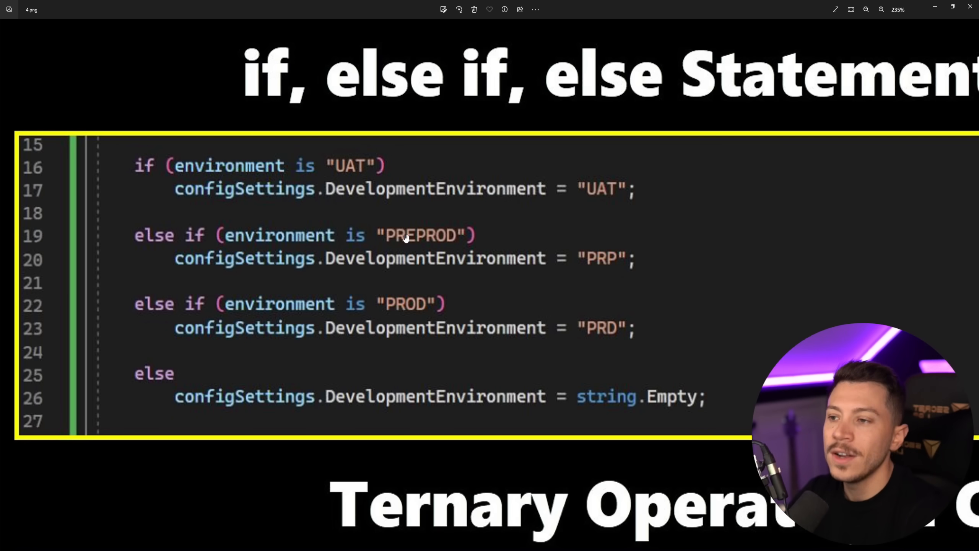
mouse_move(428, 234)
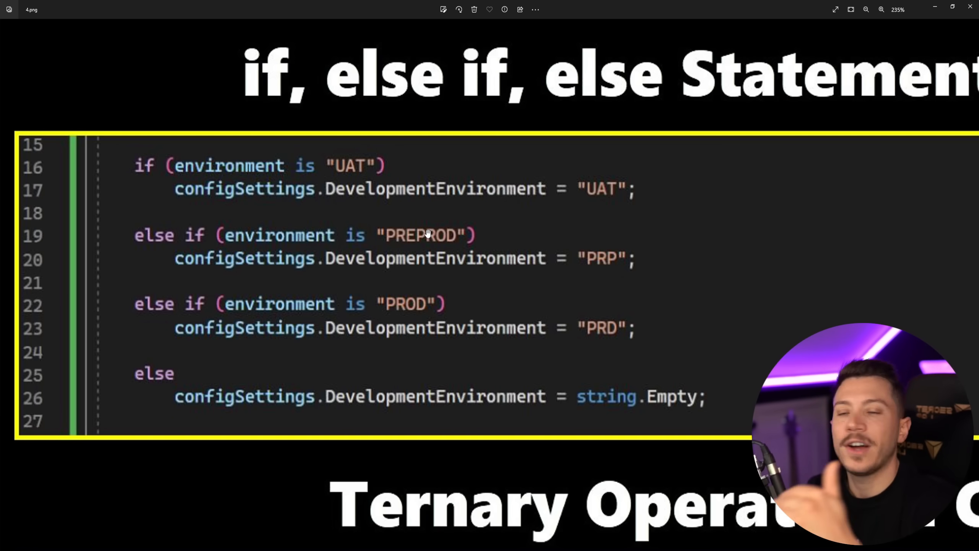
mouse_move(415, 236)
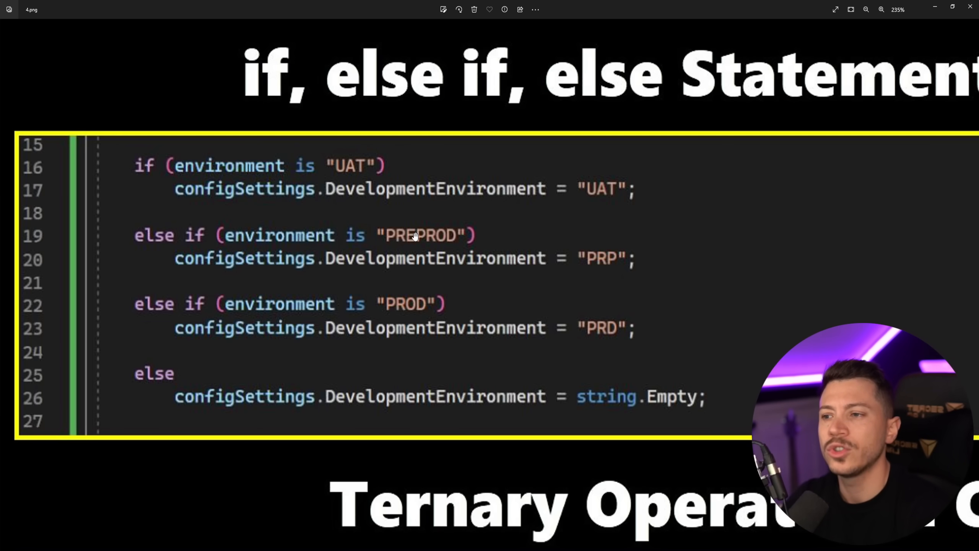
mouse_move(601, 341)
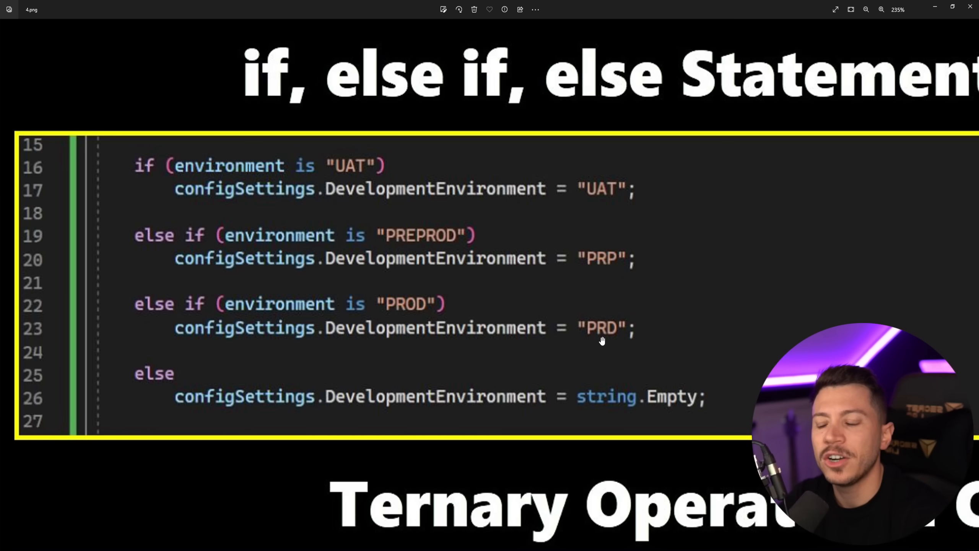
mouse_move(609, 333)
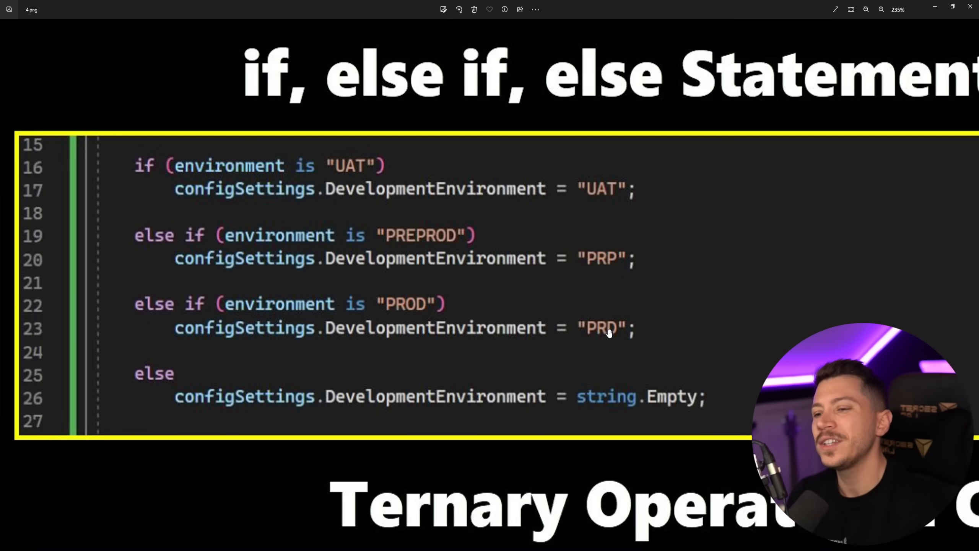
mouse_move(635, 304)
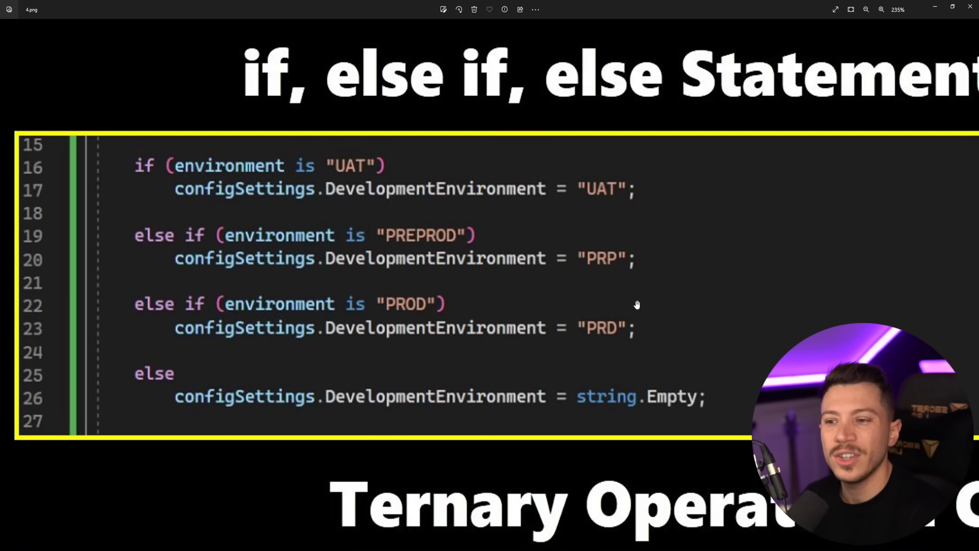
mouse_move(529, 336)
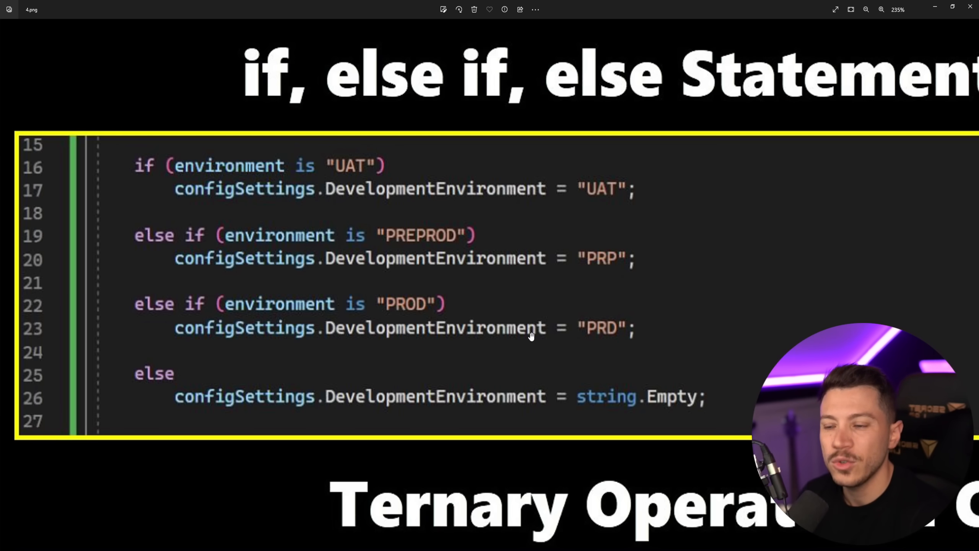
mouse_move(416, 294)
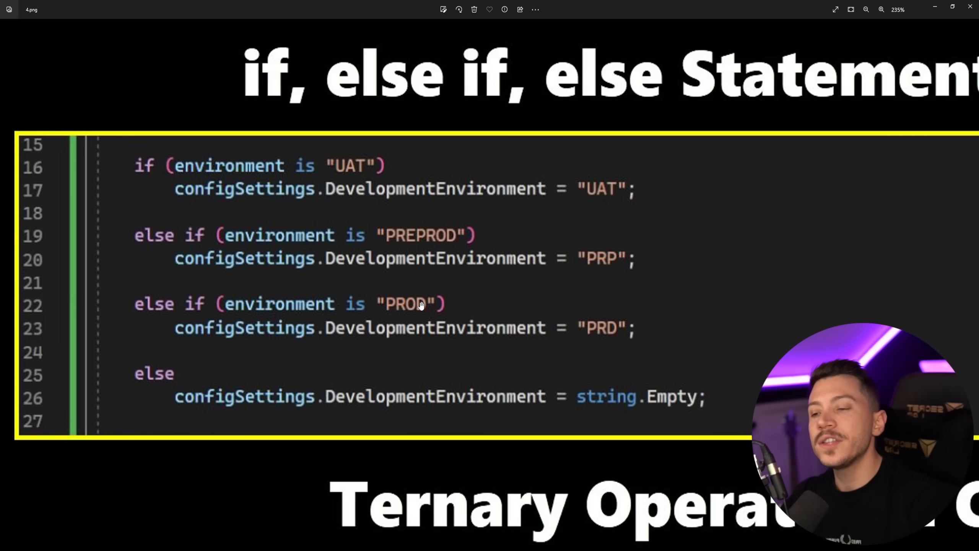
mouse_move(137, 329)
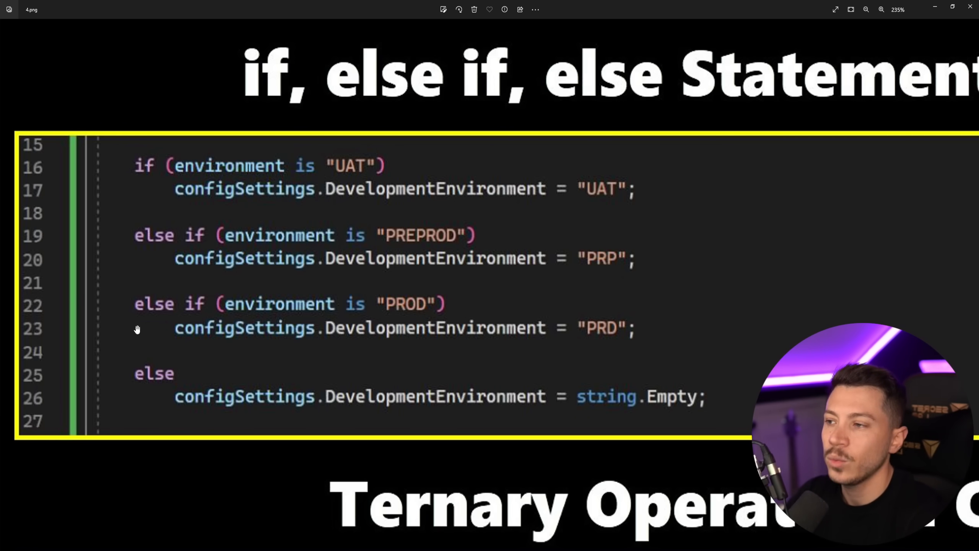
mouse_move(310, 284)
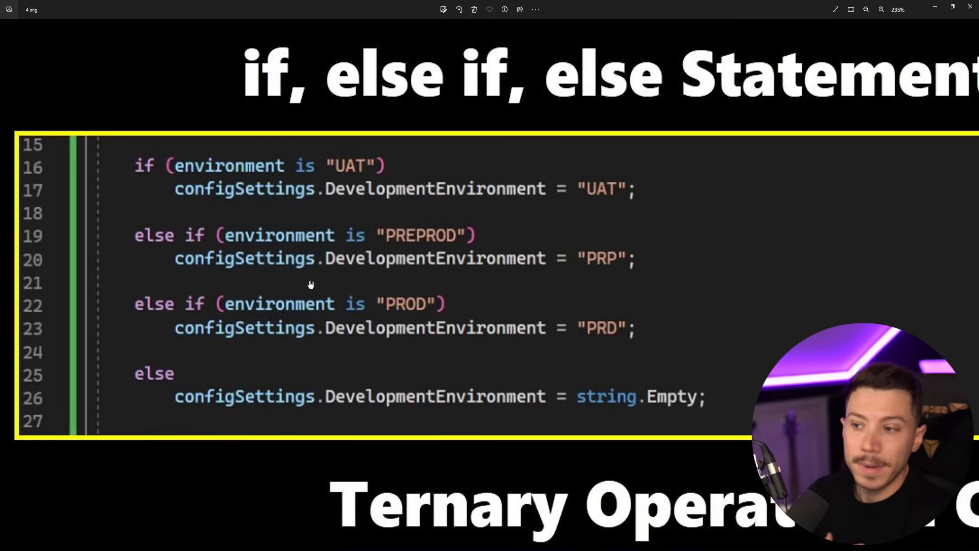
mouse_move(353, 309)
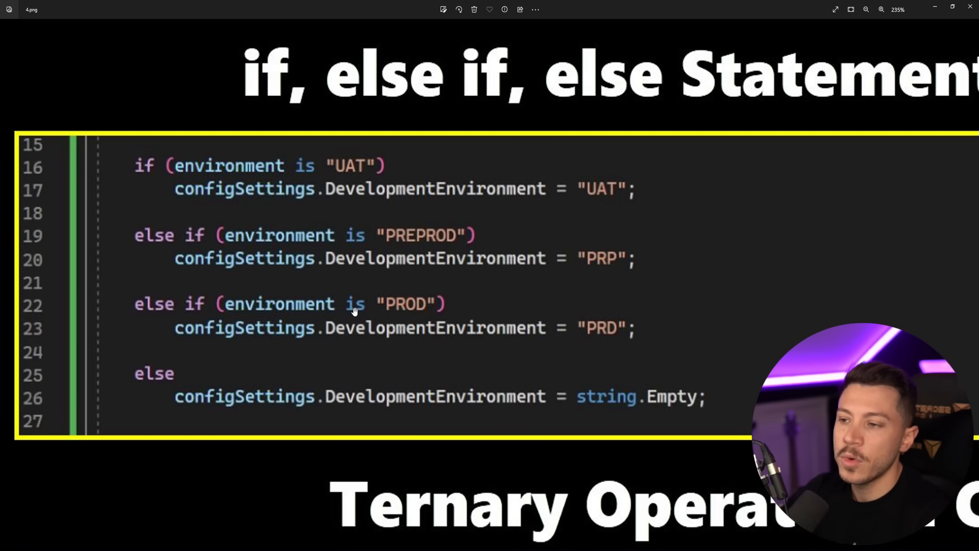
mouse_move(362, 325)
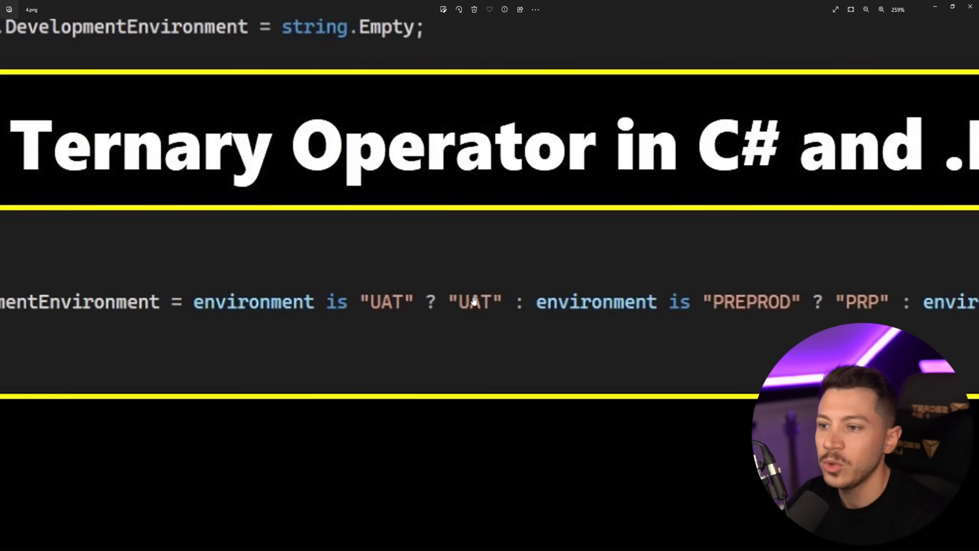
scroll(right, 3)
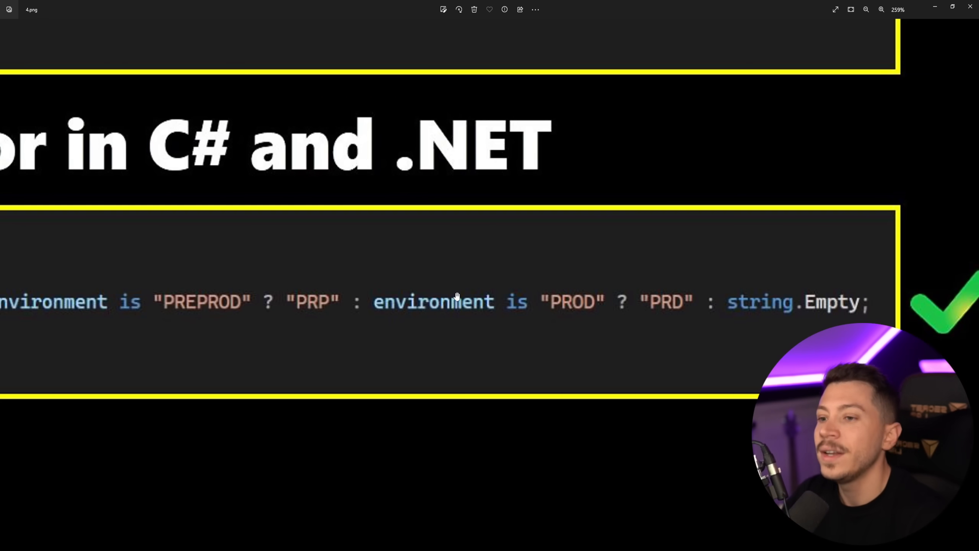
click(865, 10)
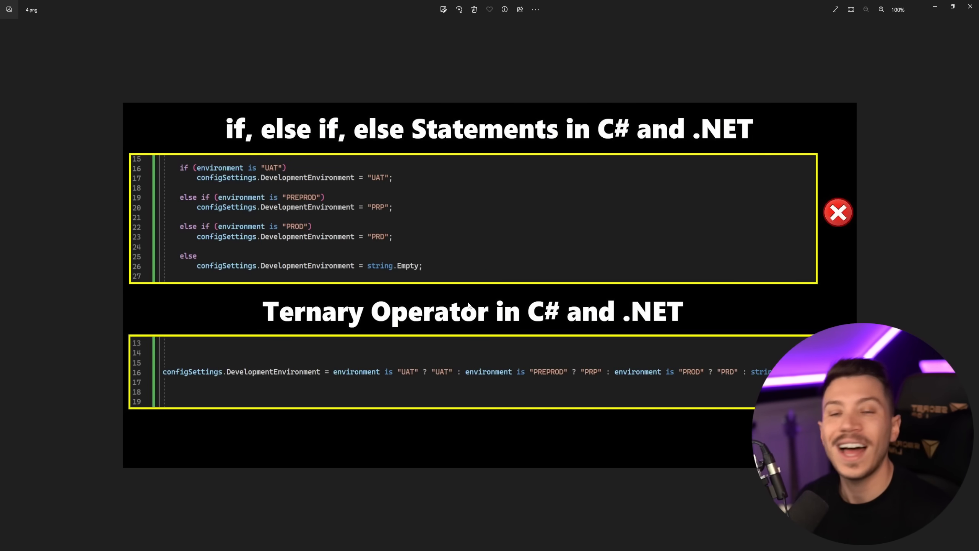
mouse_move(236, 419)
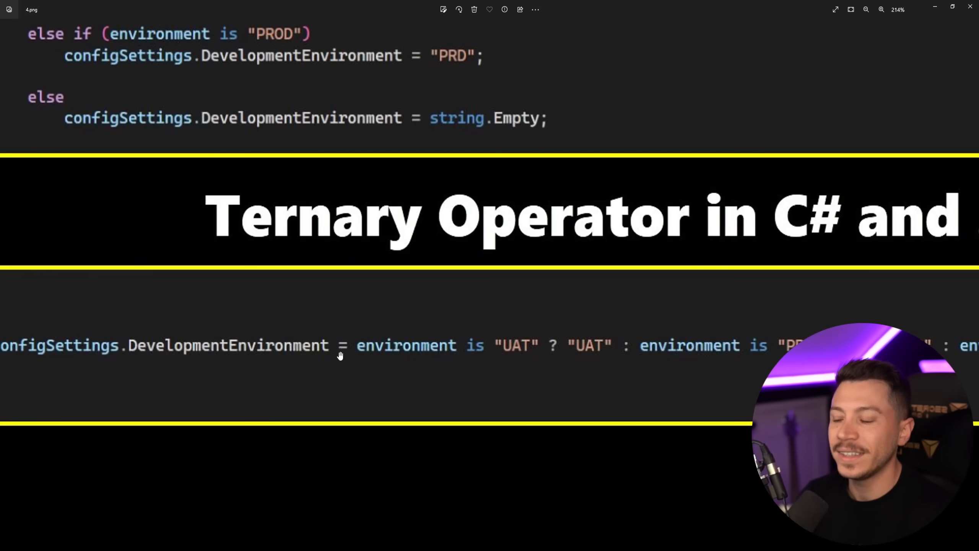
mouse_move(429, 180)
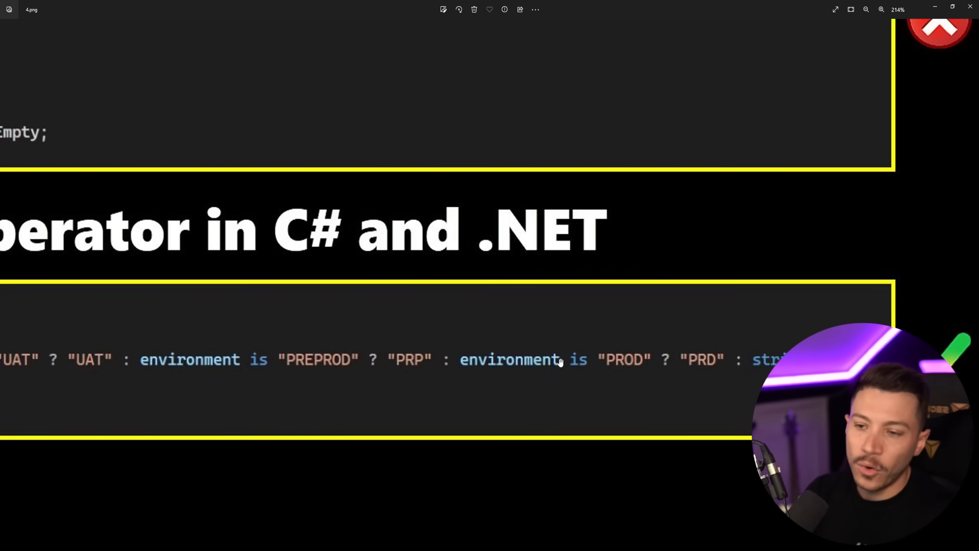
mouse_move(512, 351)
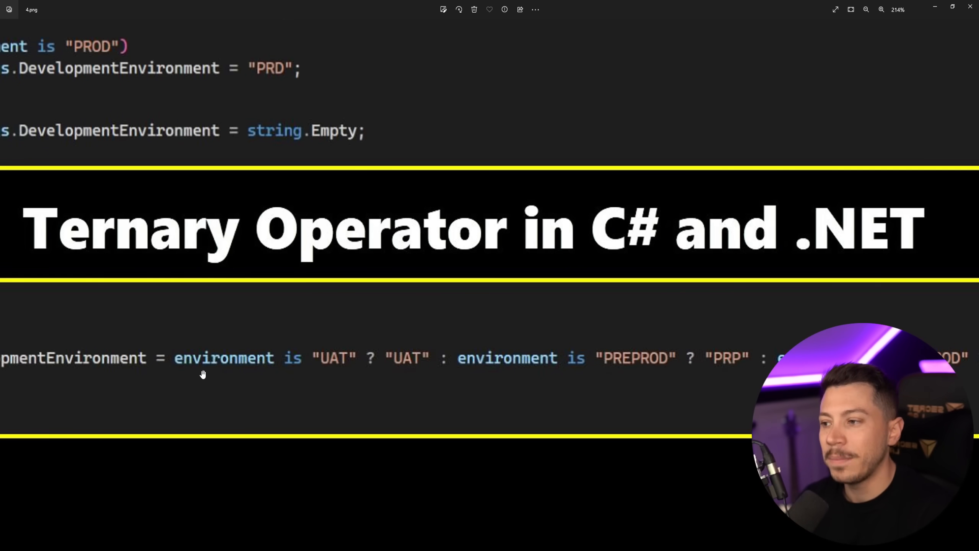
mouse_move(342, 358)
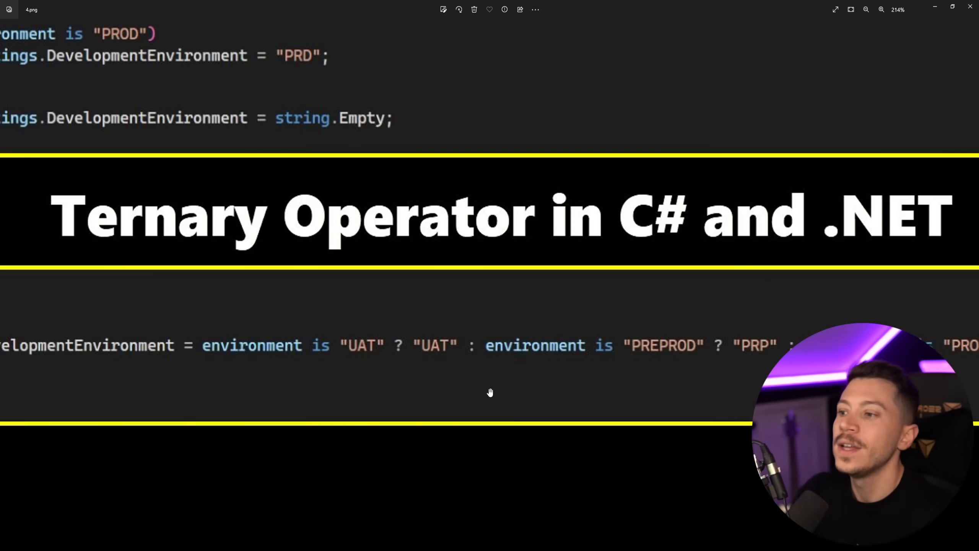
scroll(left, 3)
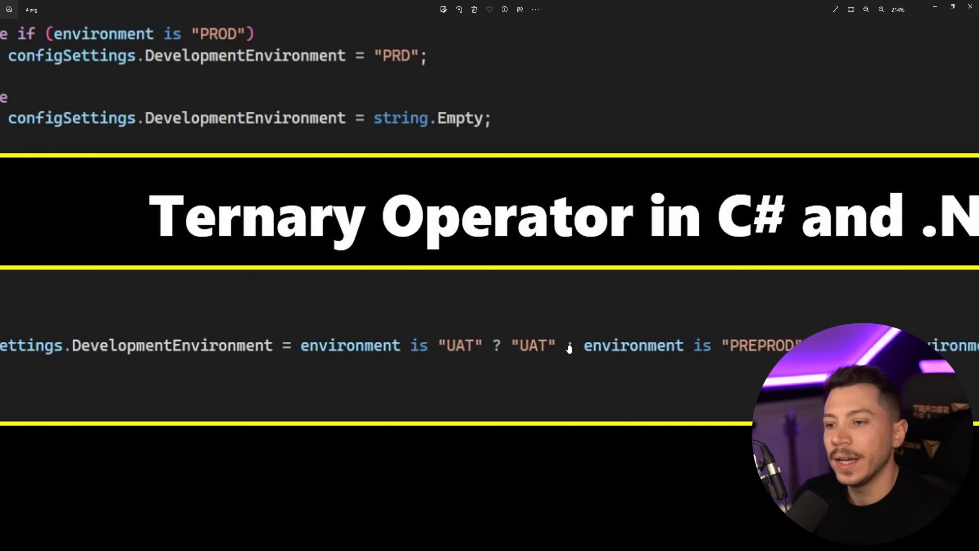
mouse_move(542, 344)
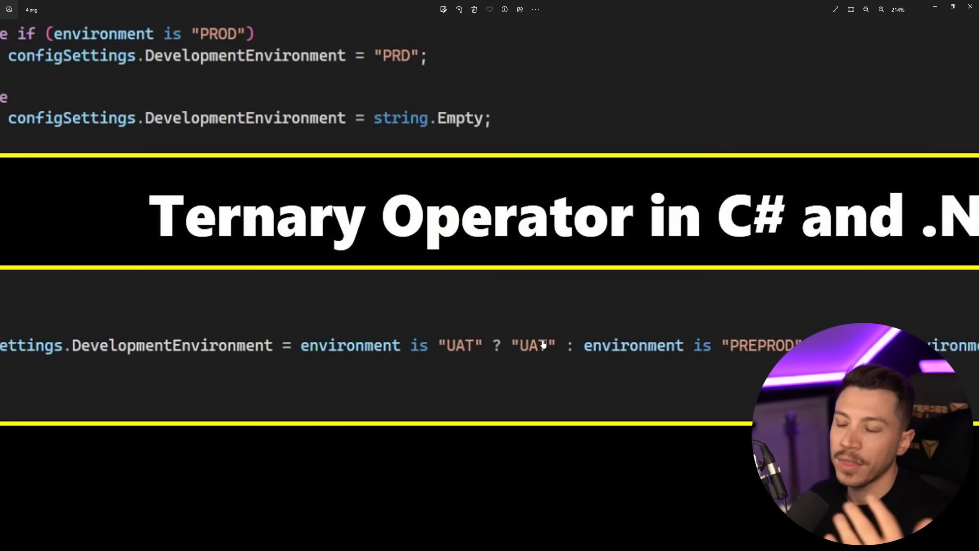
scroll(down, 3)
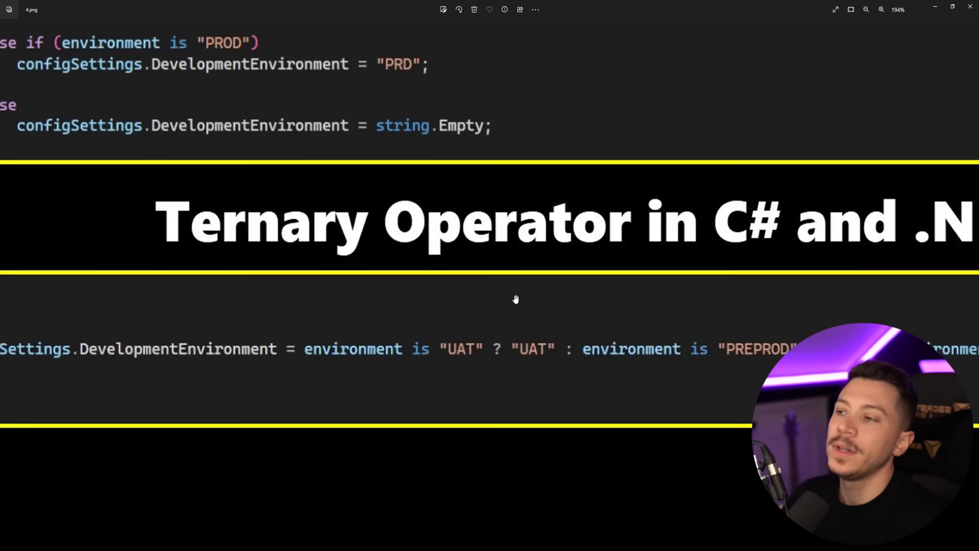
click(866, 10)
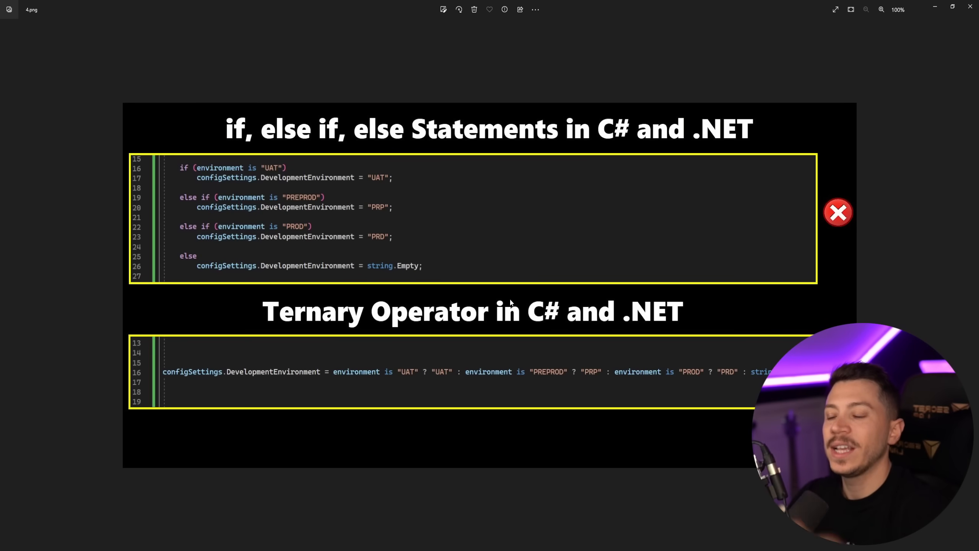
mouse_move(161, 523)
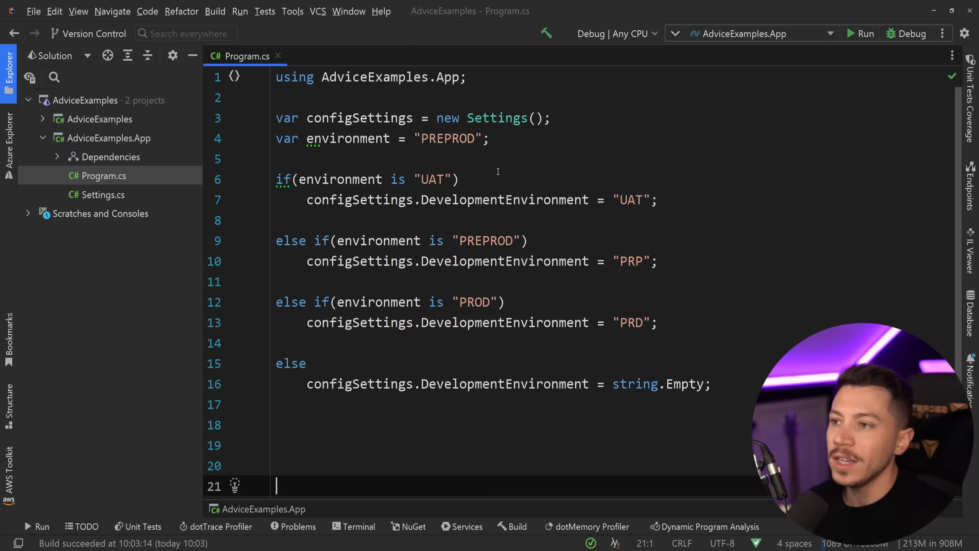
Place the caret in the DevelopmentEnvironment if/else chain in Program.cs
click(712, 383)
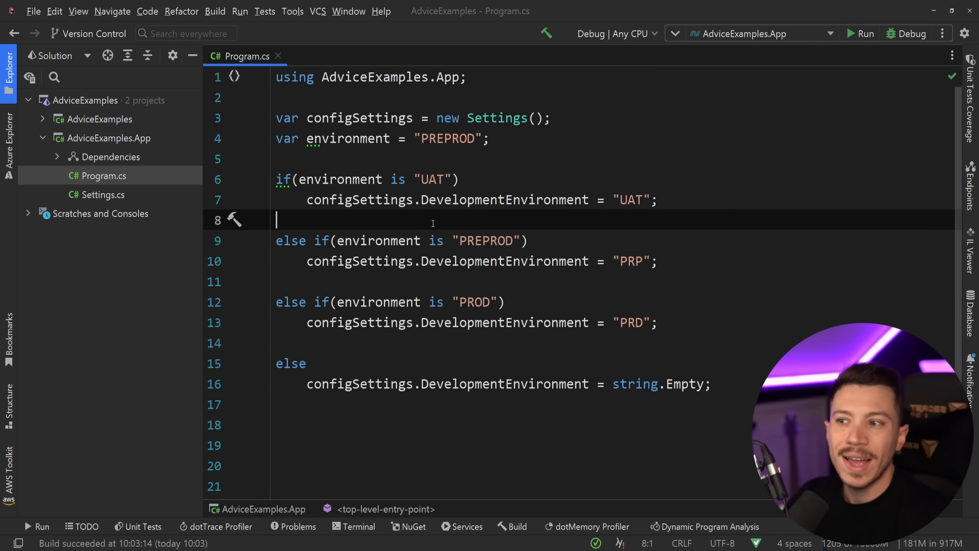
mouse_move(322, 215)
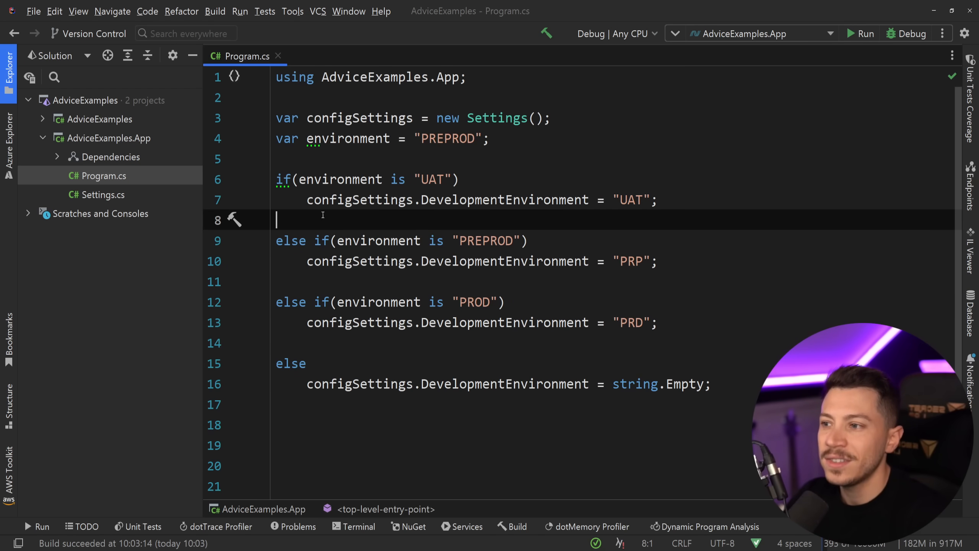
mouse_move(193, 536)
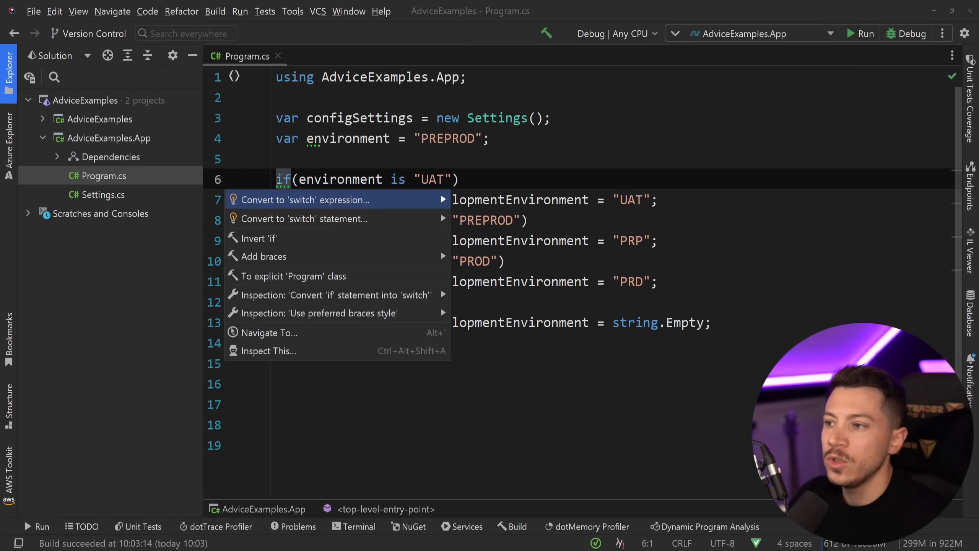
Add braces to every branch, then swap the chain for a one-line ternary assignment
click(263, 256)
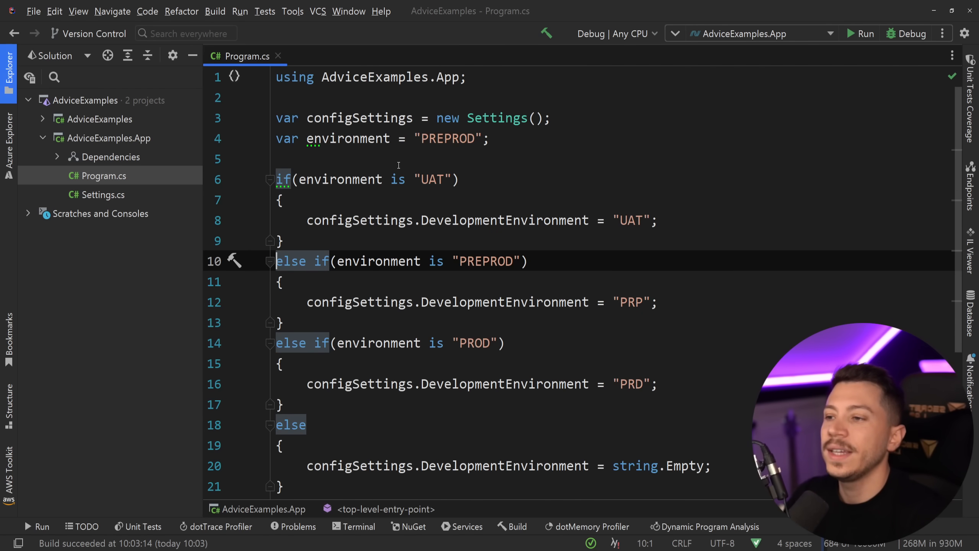
scroll(down, 3)
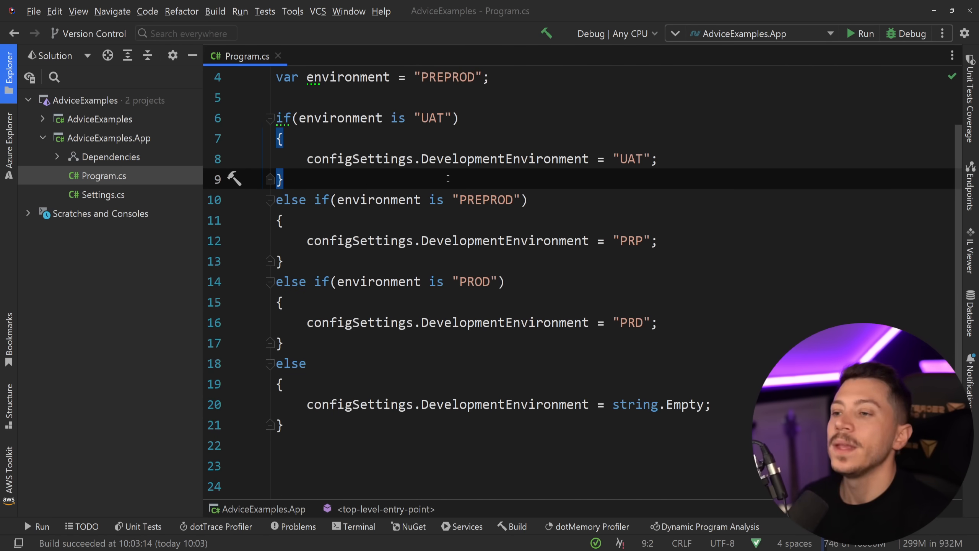
click(279, 118)
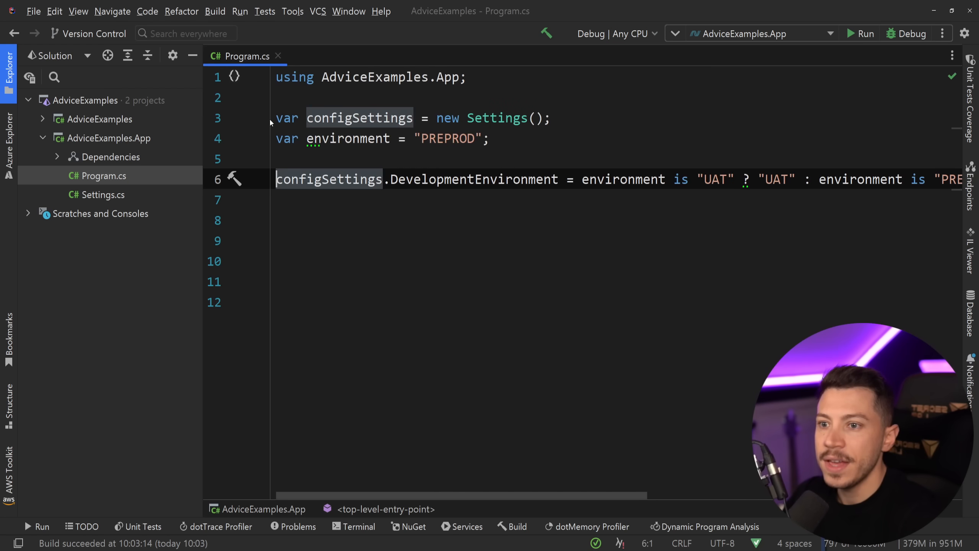
Scroll along the ternary line and undo back to the braced if/else chain
scroll(right, 3)
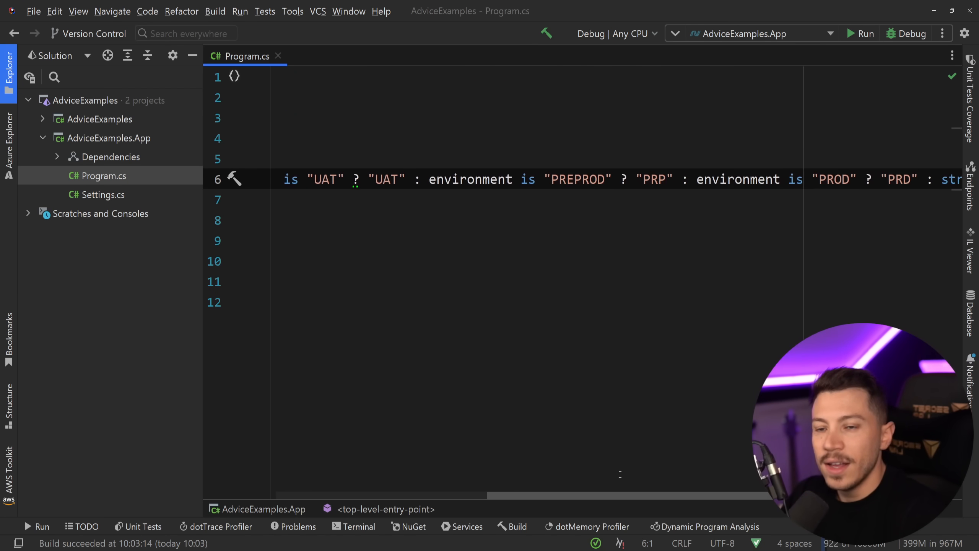
scroll(left, 3)
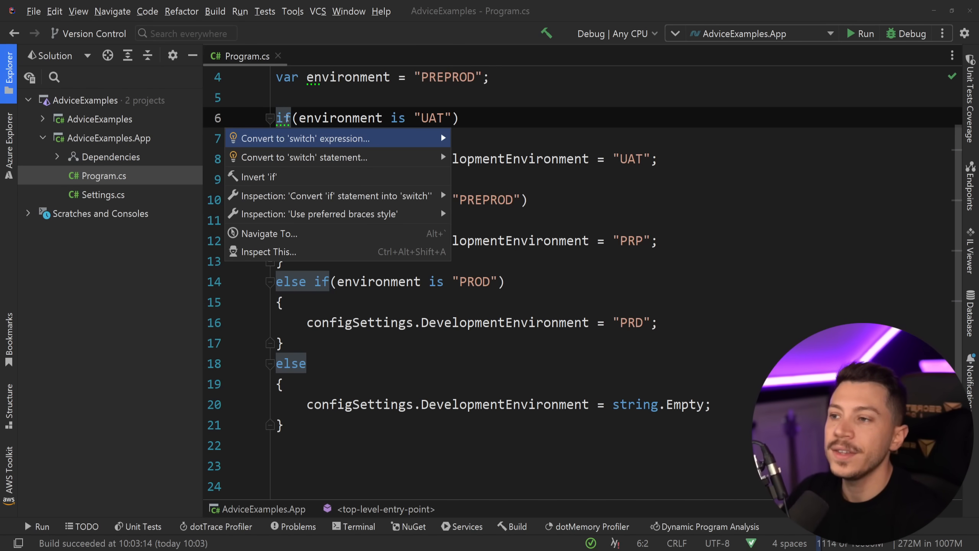
mouse_move(302, 158)
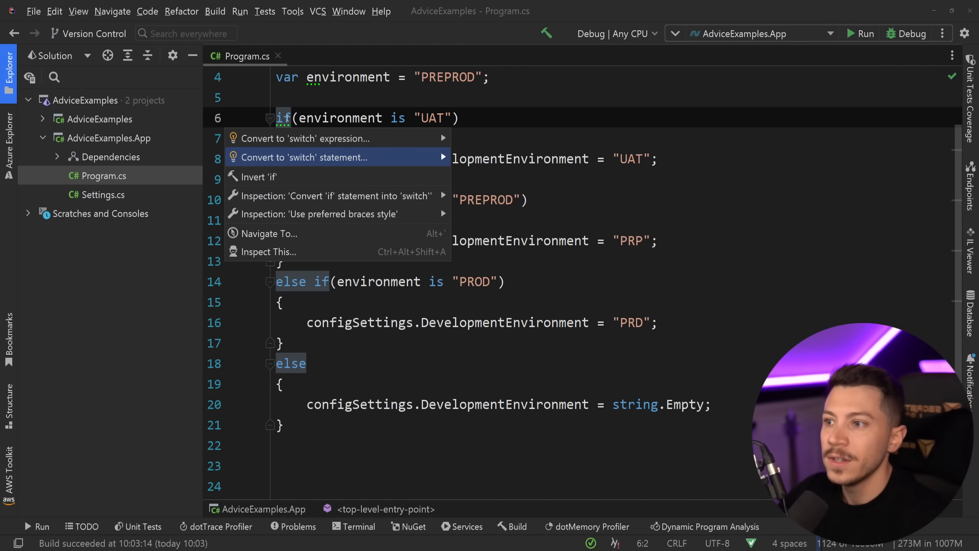
Convert the if chain into a switch expression mapping UAT, PREPROD, PROD, default string.Empty
click(304, 157)
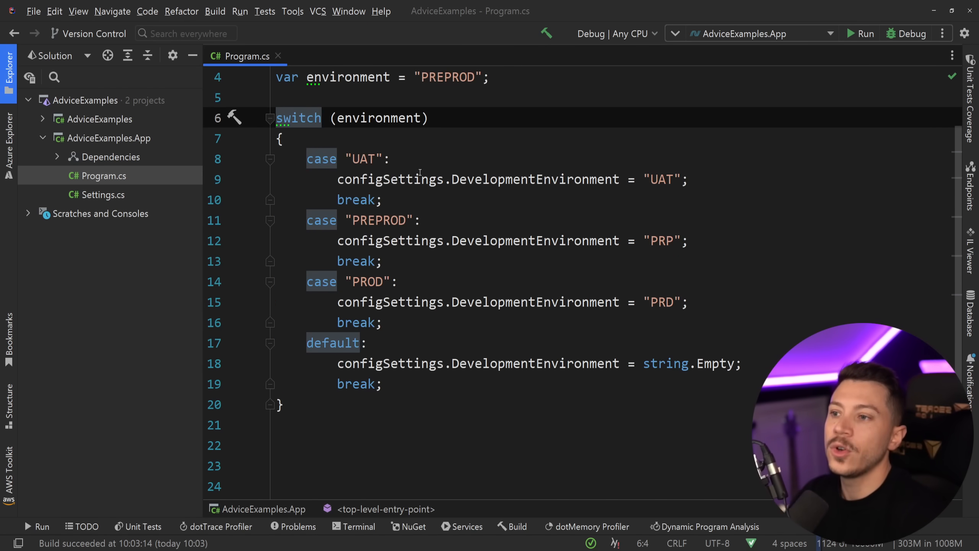
click(279, 404)
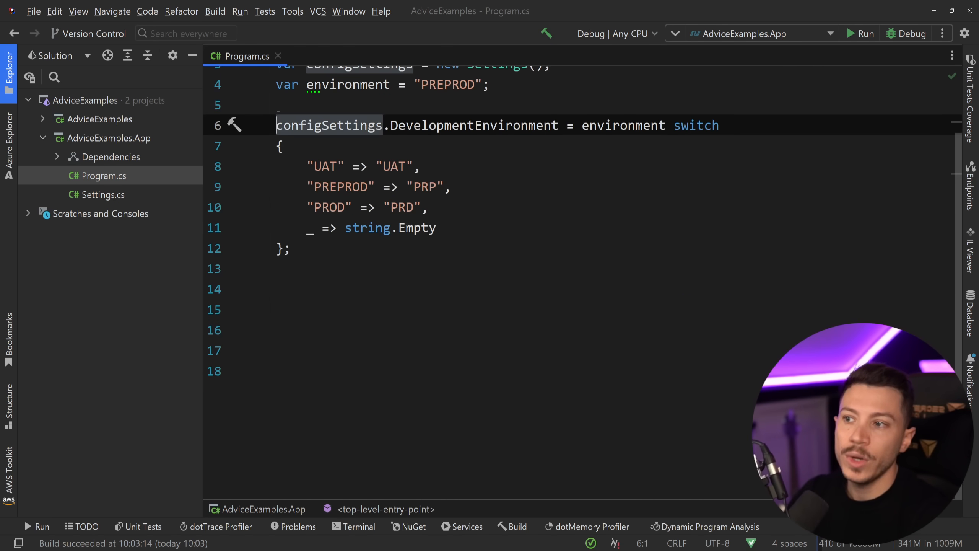
Highlight configSettings and DevelopmentEnvironment, adding the ternary line below the switch
scroll(up, 3)
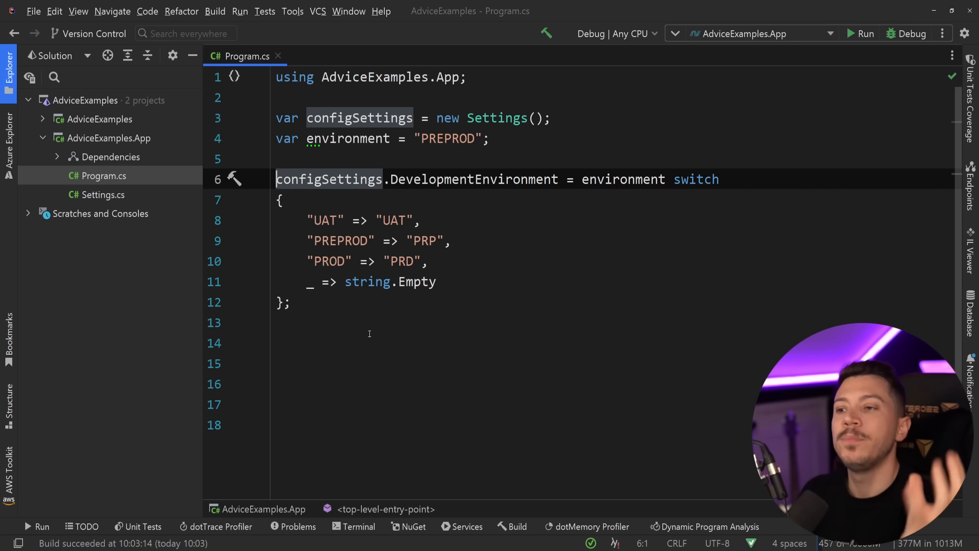
mouse_move(359, 188)
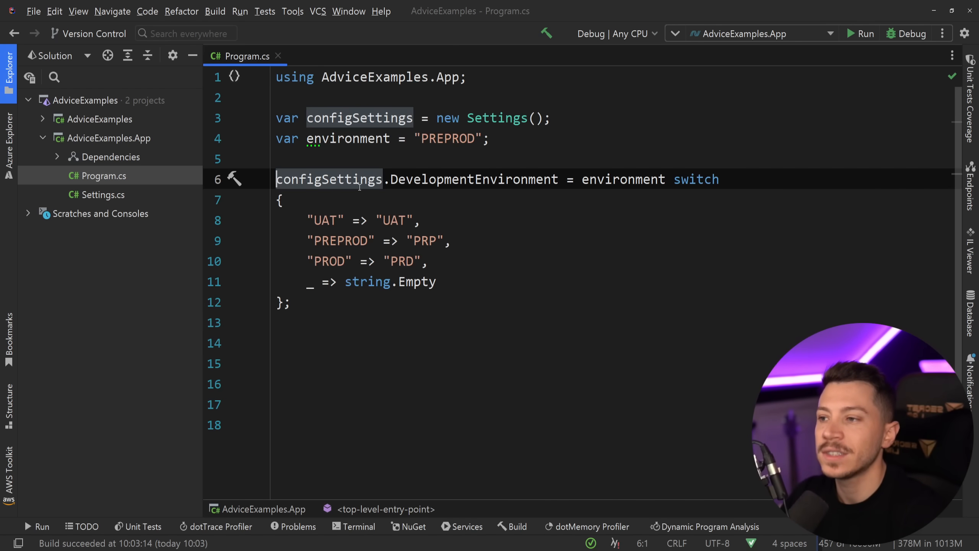
double_click(474, 180)
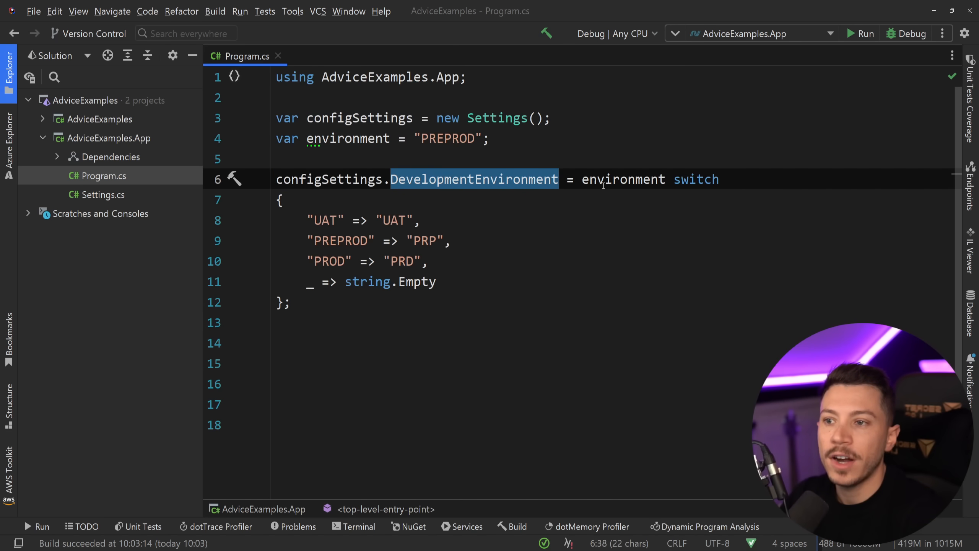
double_click(696, 180)
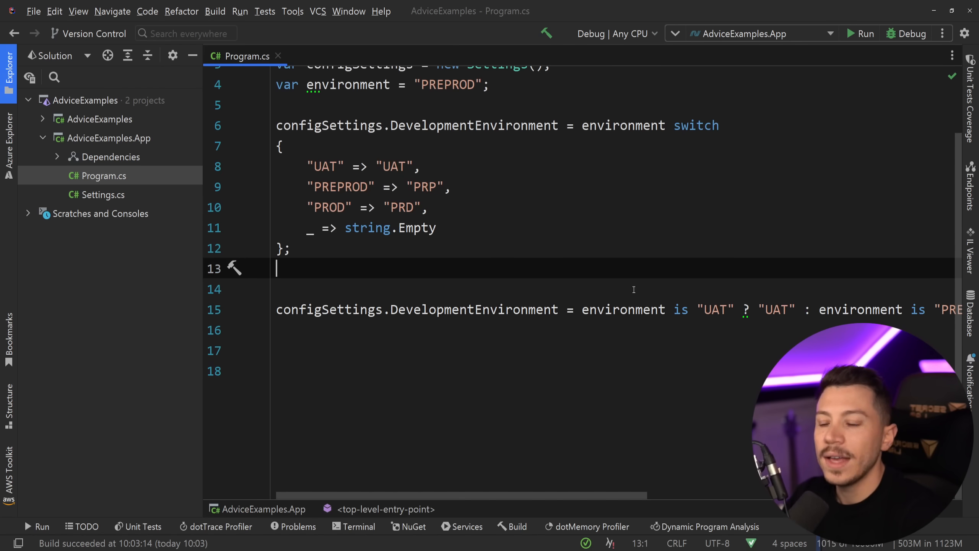
Delete the ternary comparison line and blank lines beneath the switch expression
click(742, 309)
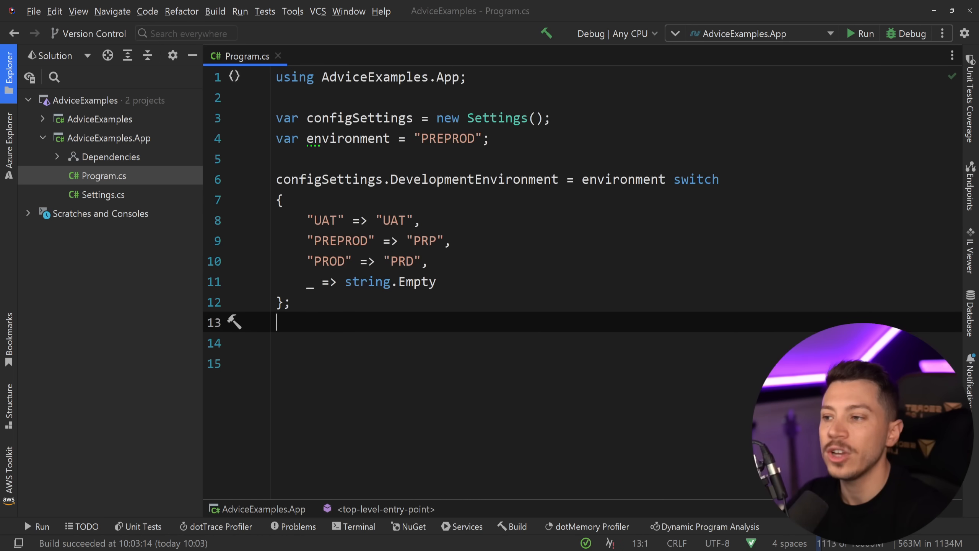
key(Backspace)
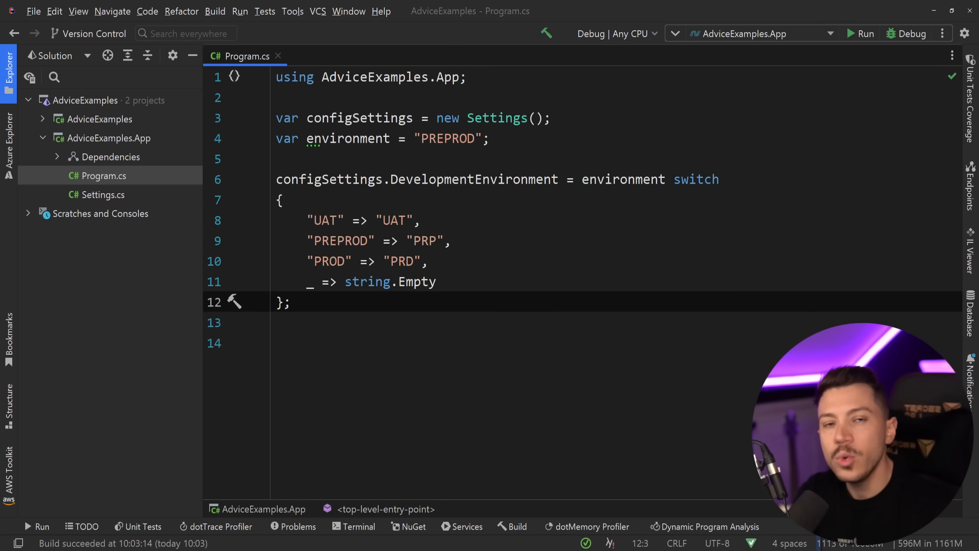
click(278, 322)
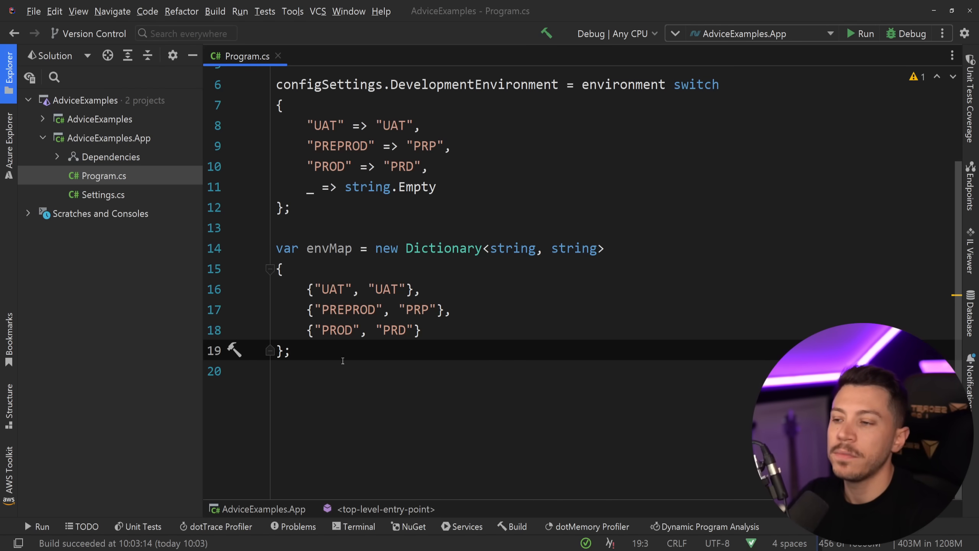
Highlight the UAT dictionary entry and add var env = envMap.GetValueOrDefault(environment, string.Empty);
double_click(331, 248)
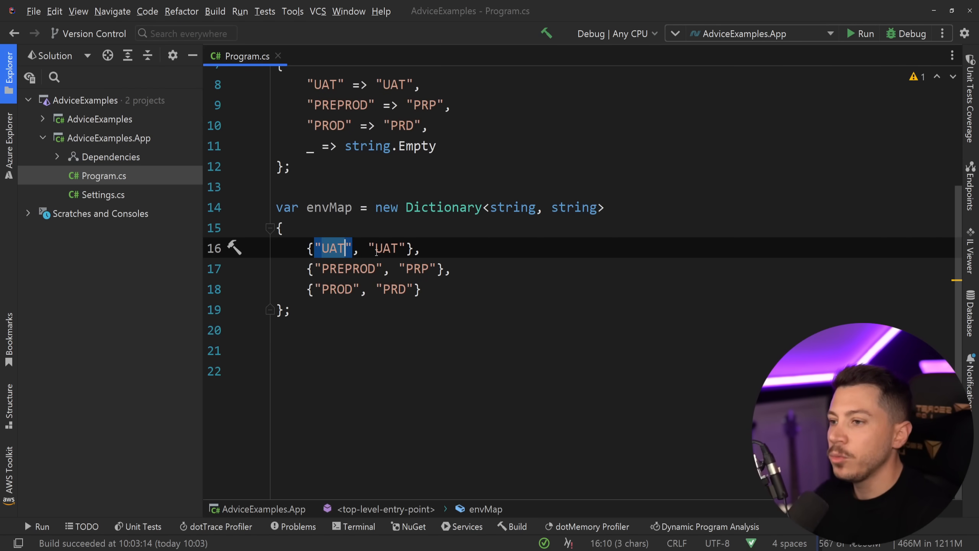
double_click(415, 268)
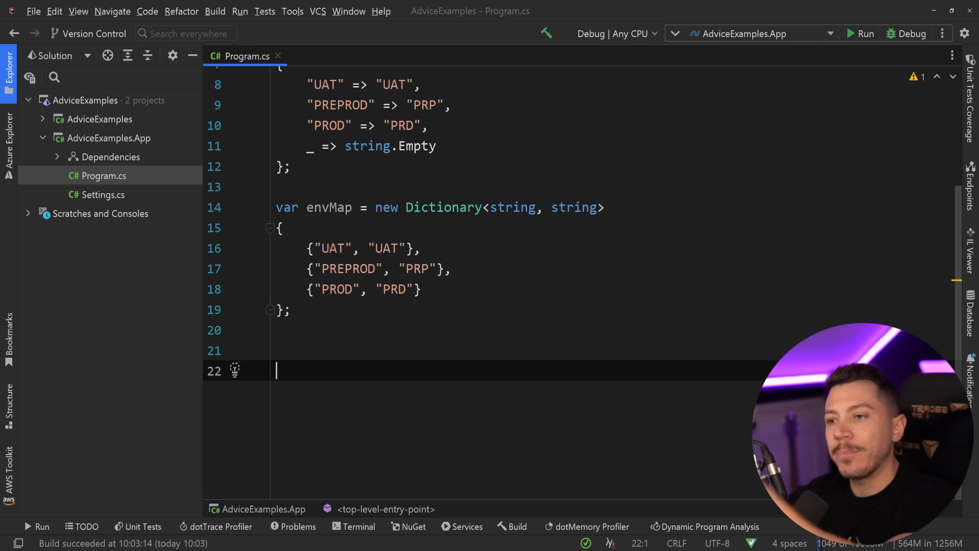
text(var env = envMap.GetValueOrDefault(environment, string.Empty);)
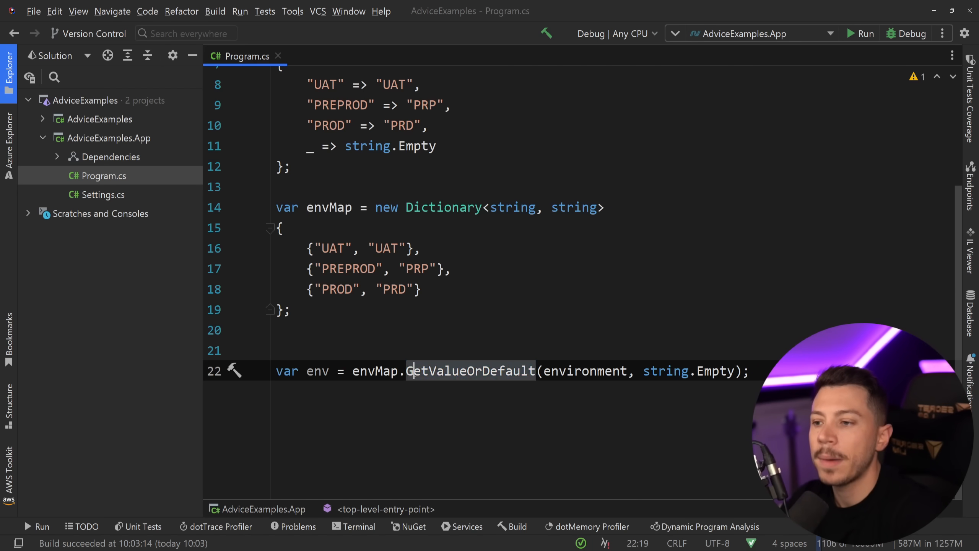
Highlight the environment and string.Empty lookup arguments, then deselect the switch block
double_click(584, 370)
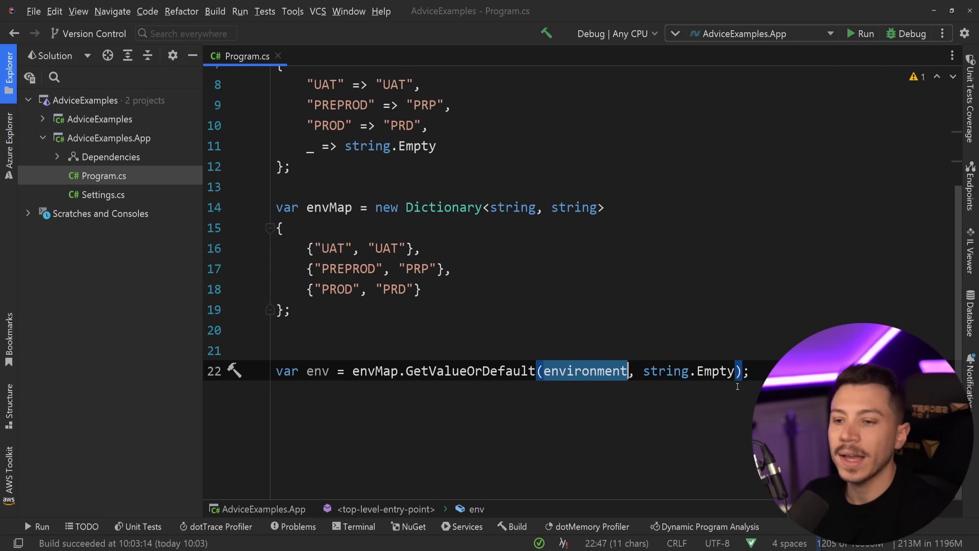
double_click(691, 371)
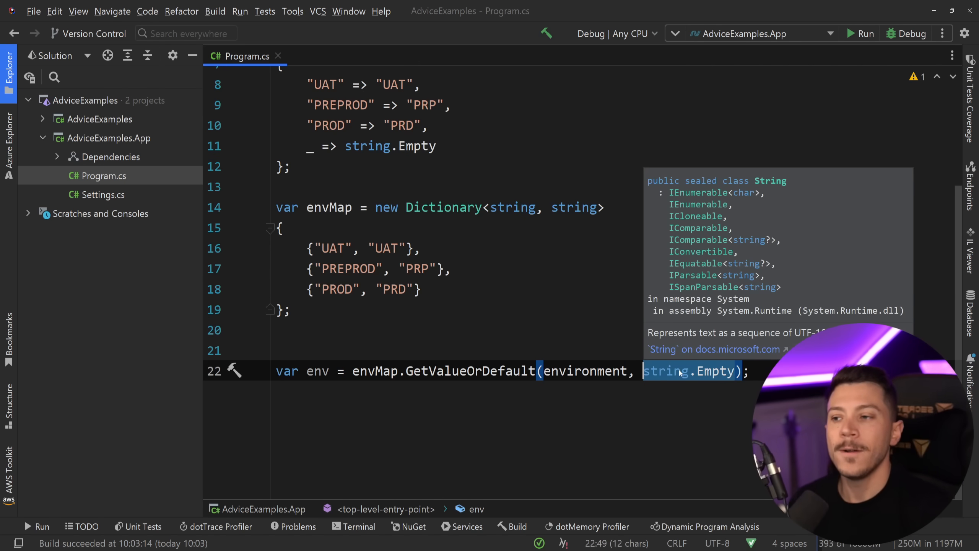
scroll(up, 3)
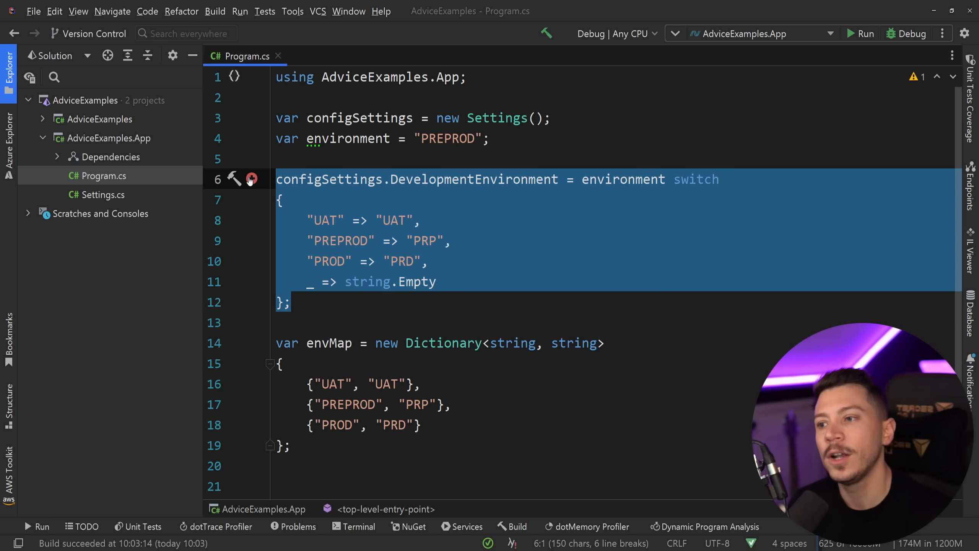
click(315, 322)
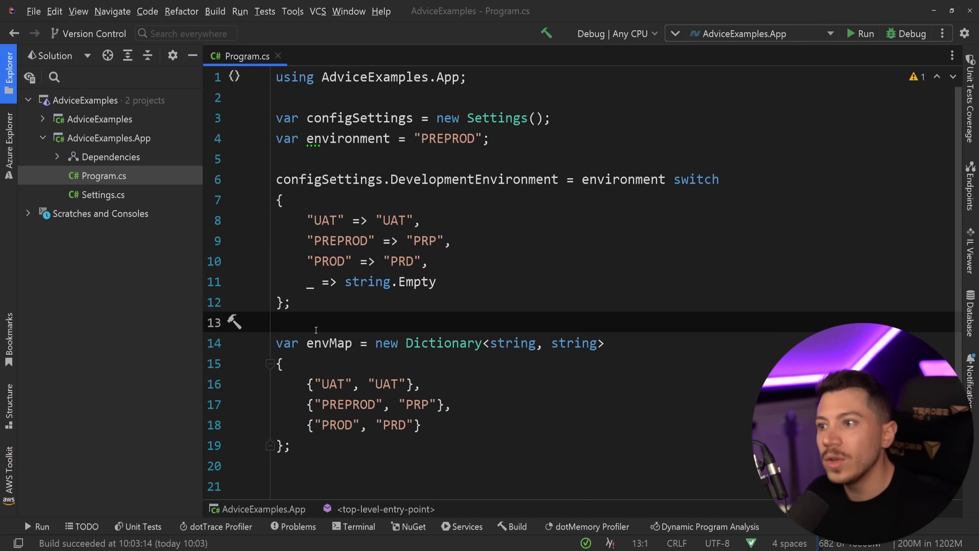